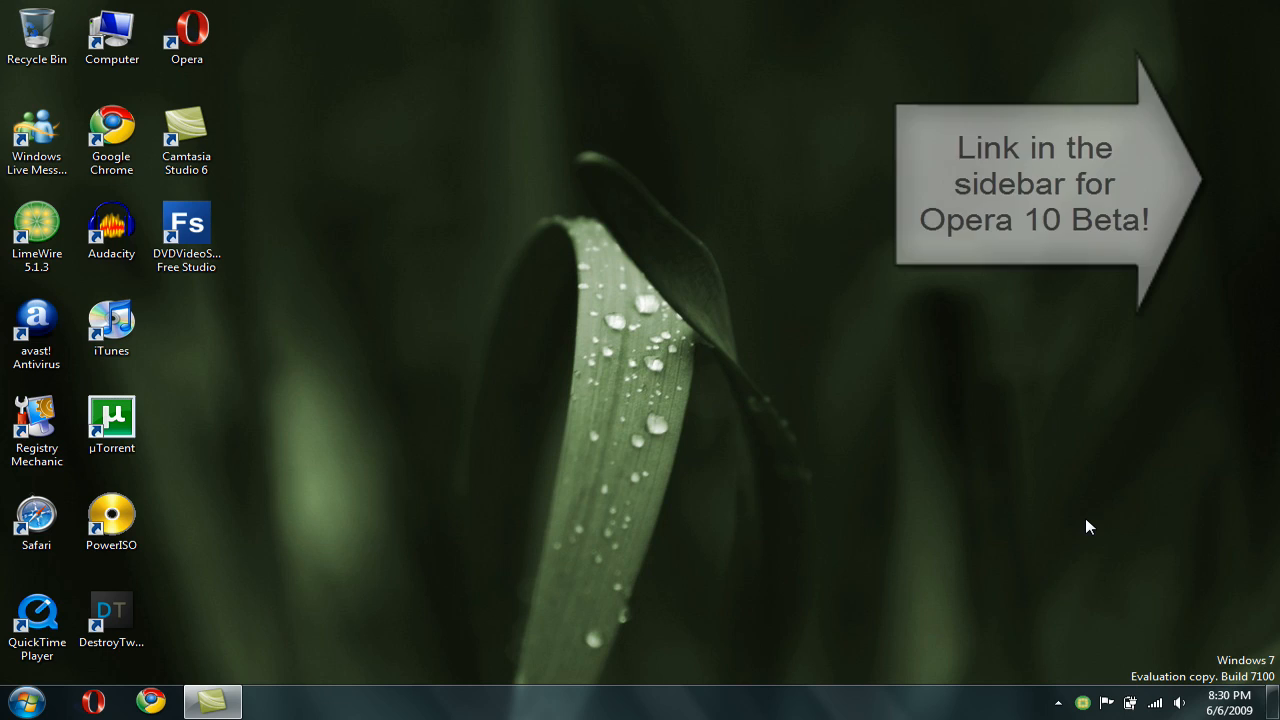
{"action": "mouse_move", "coordinate": [480, 629]}
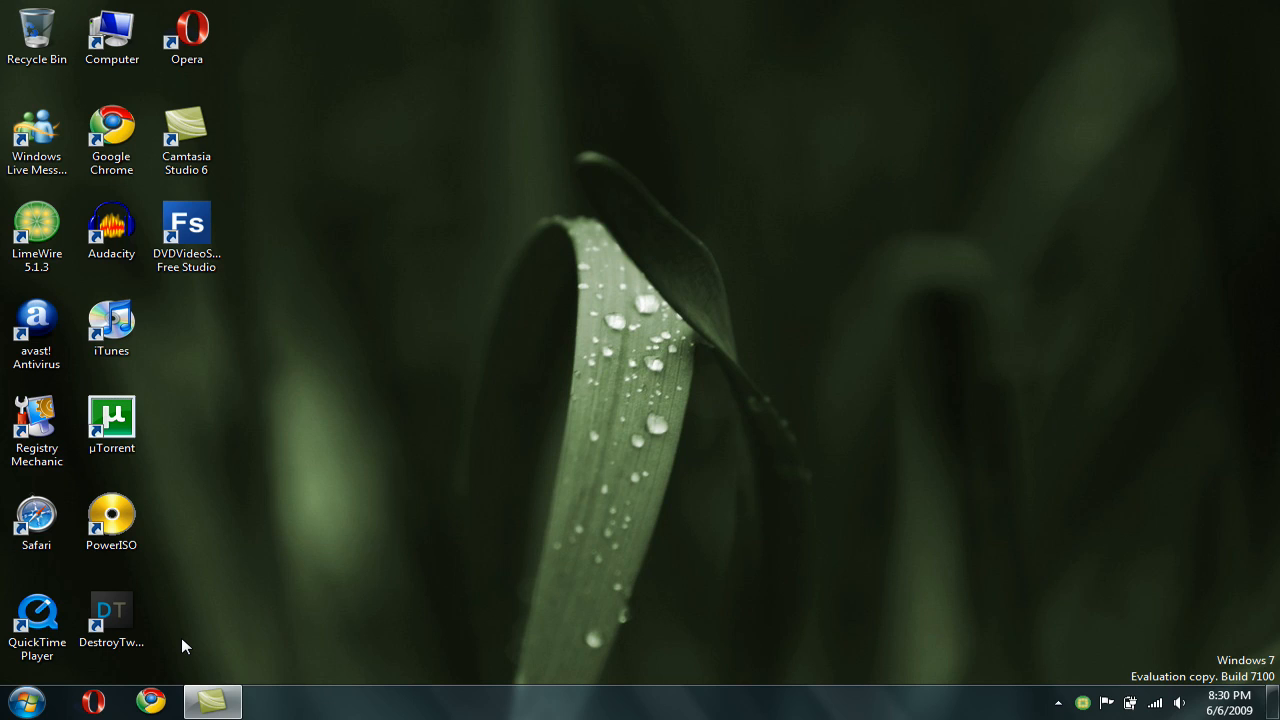
{"action": "mouse_move", "coordinate": [96, 695]}
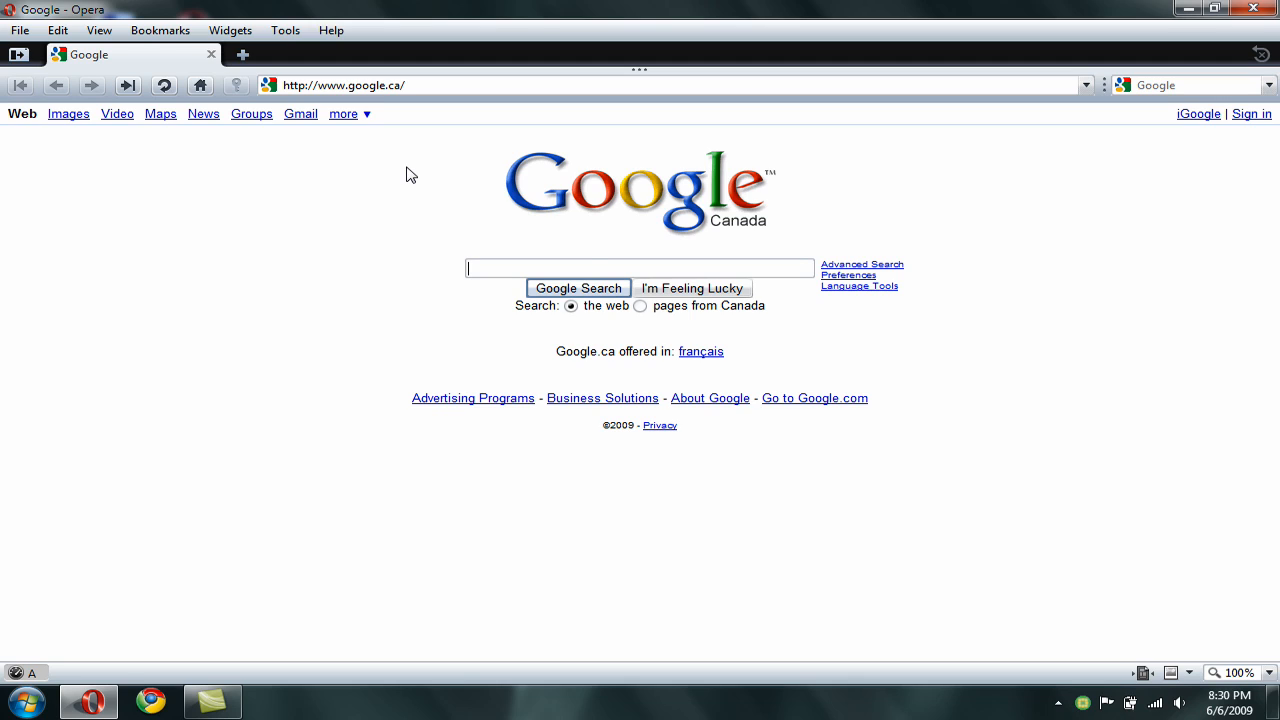
{"action": "mouse_move", "coordinate": [516, 486]}
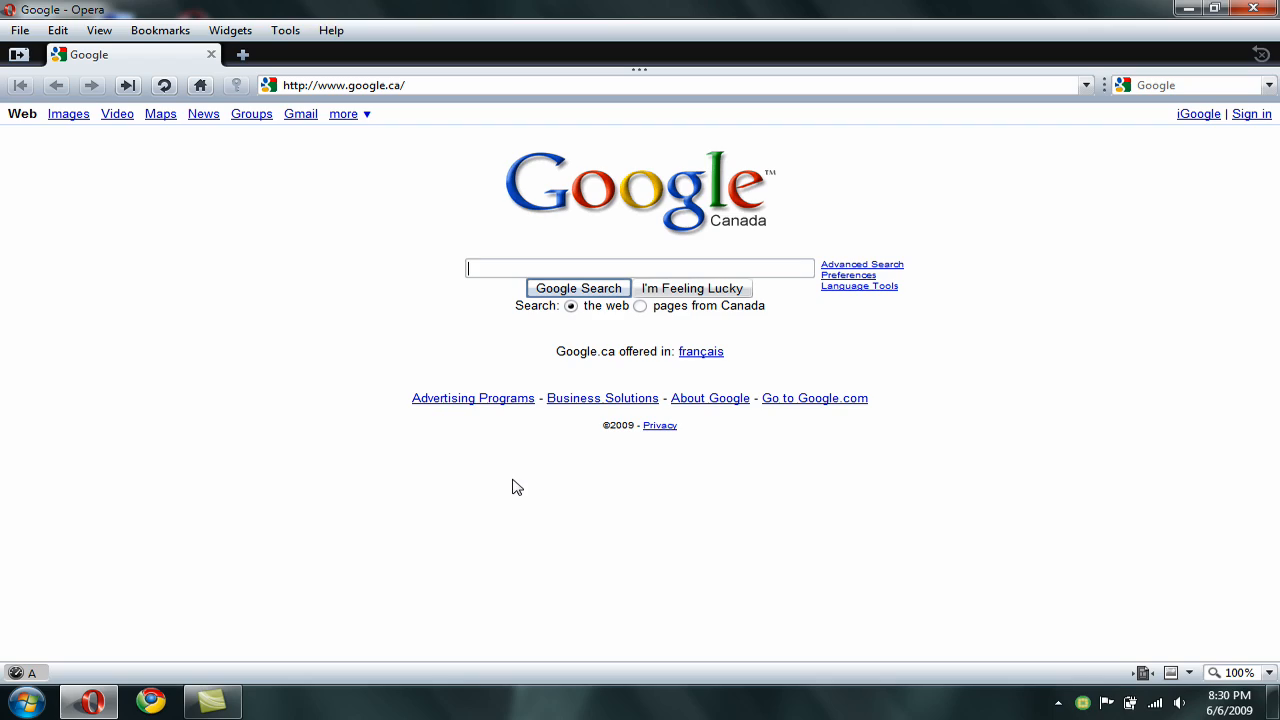
- Search Google for 'acid3'
{"action": "type", "text": "acid3"}
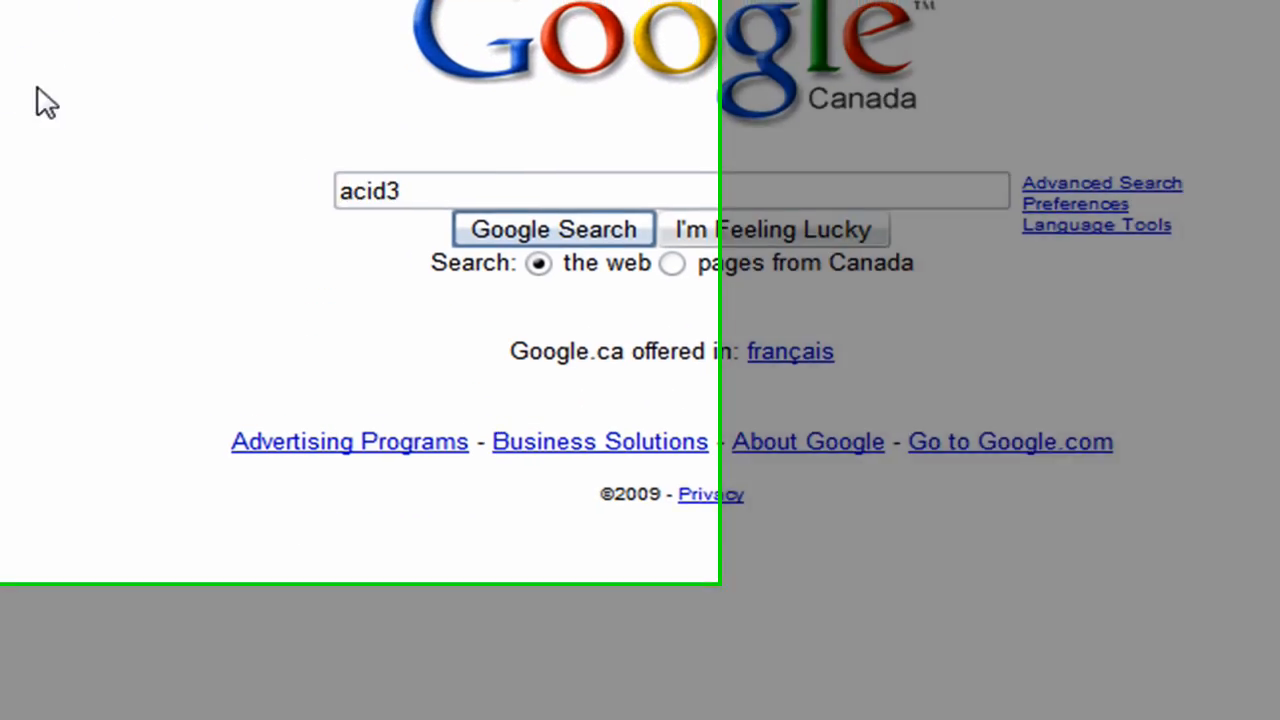
{"action": "left_click", "coordinate": [551, 229]}
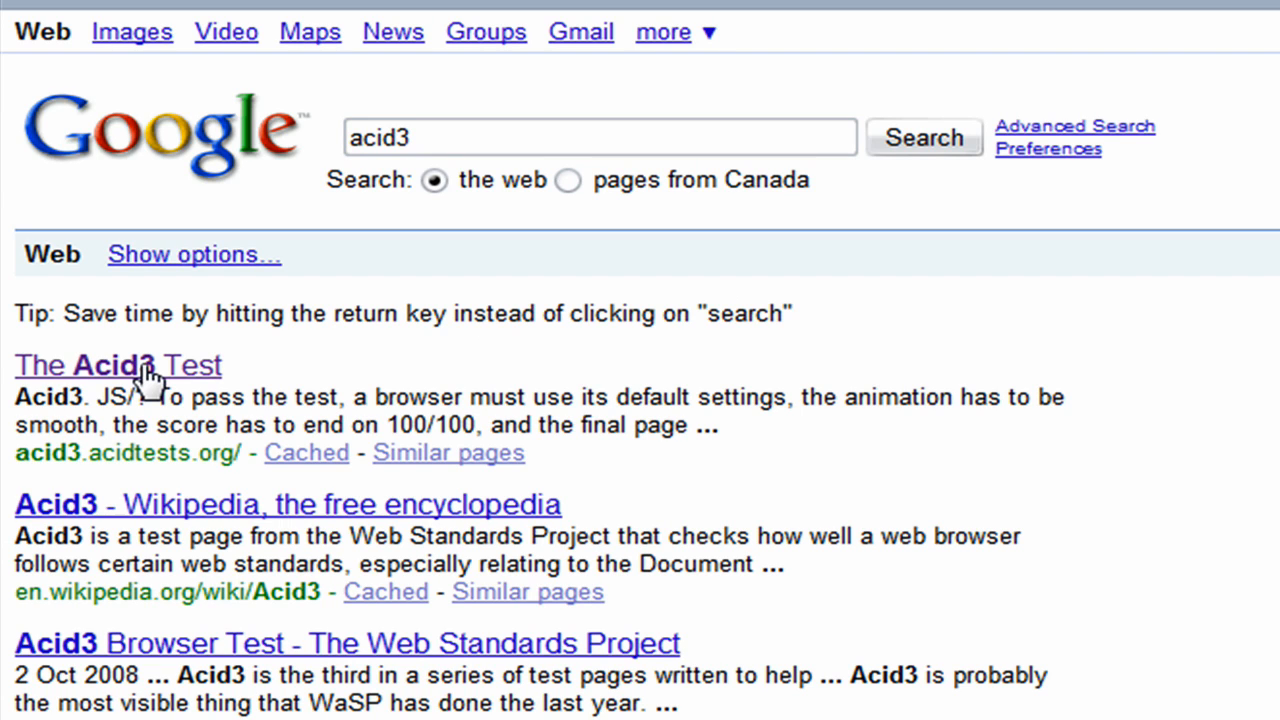
{"action": "left_click", "coordinate": [120, 366]}
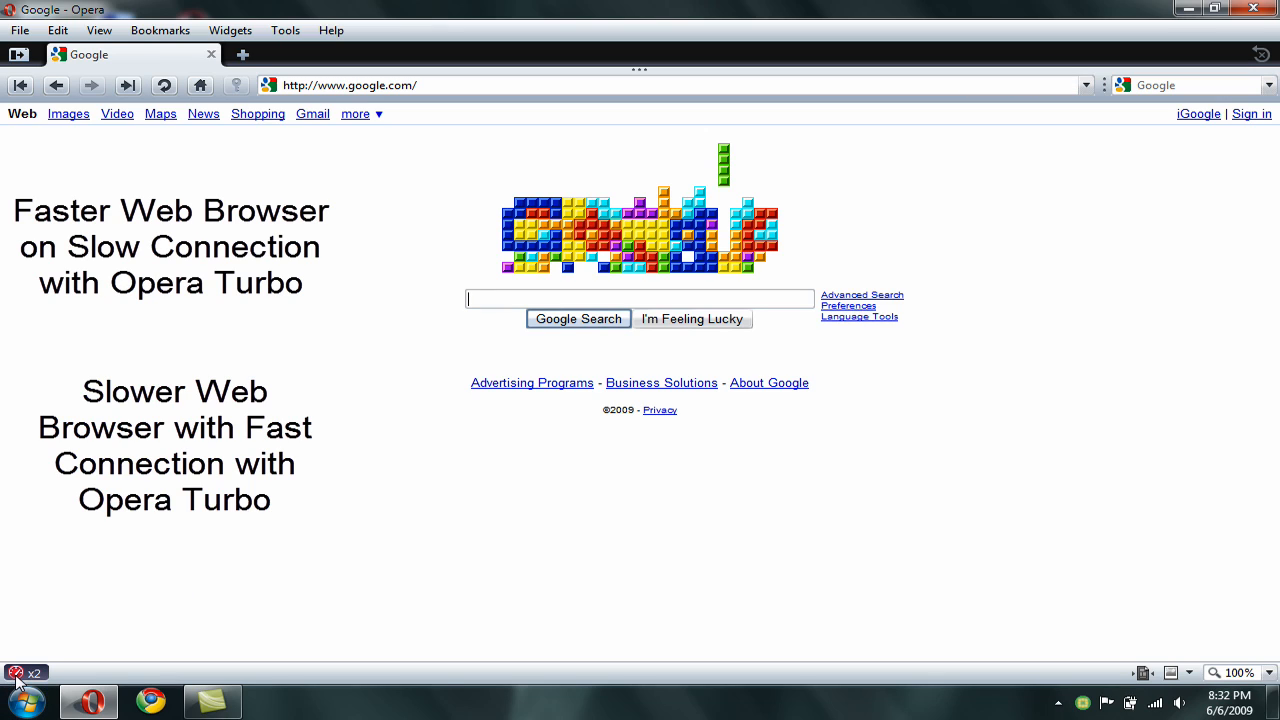
{"action": "mouse_move", "coordinate": [262, 450]}
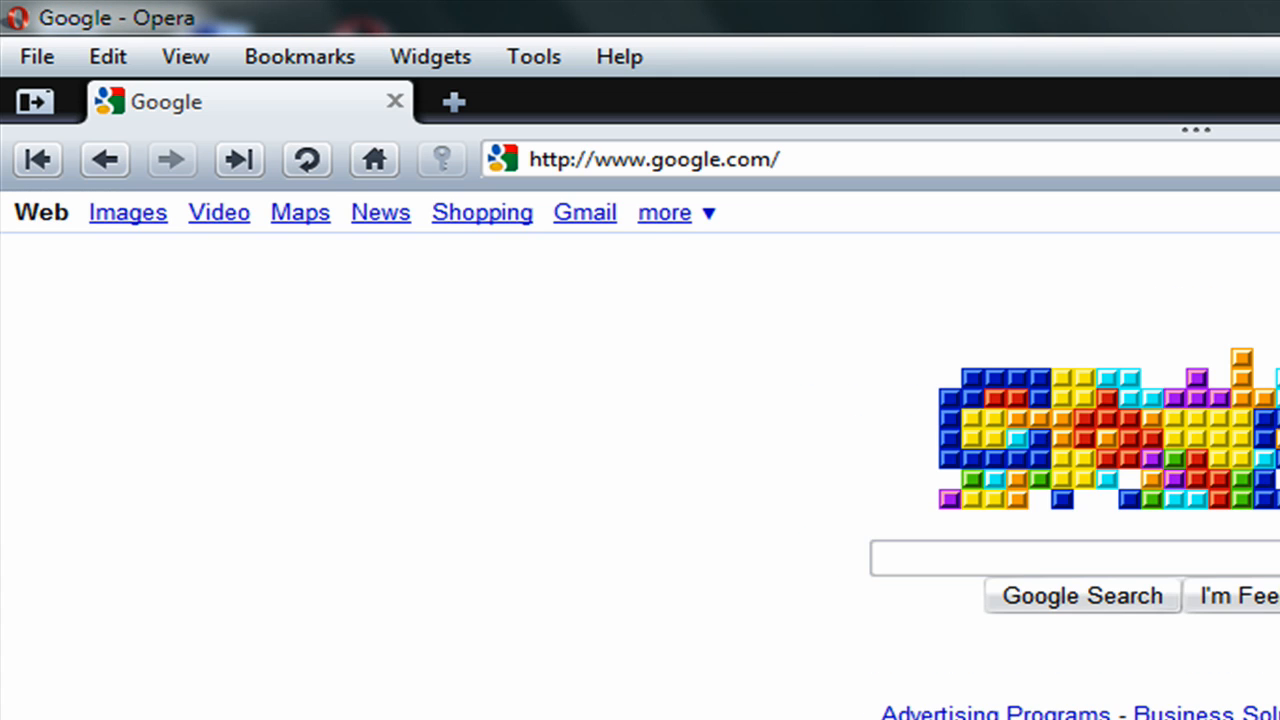
{"action": "mouse_move", "coordinate": [902, 82]}
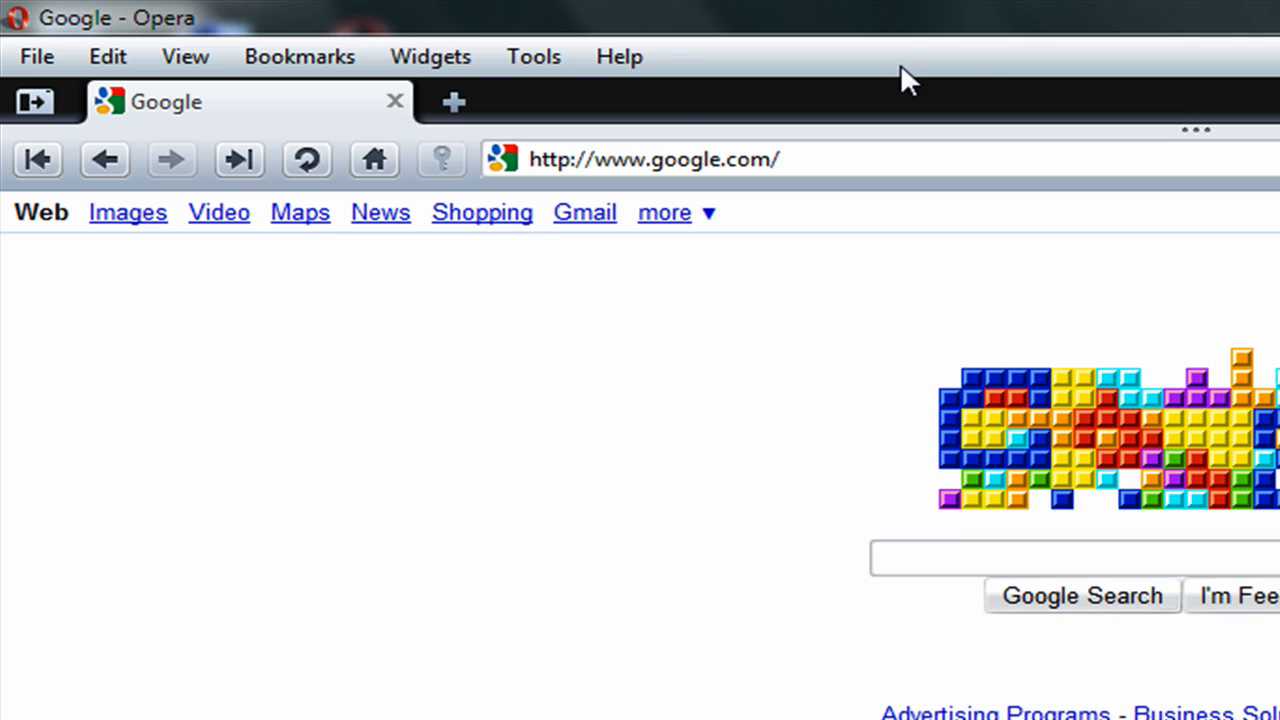
{"action": "mouse_move", "coordinate": [520, 130]}
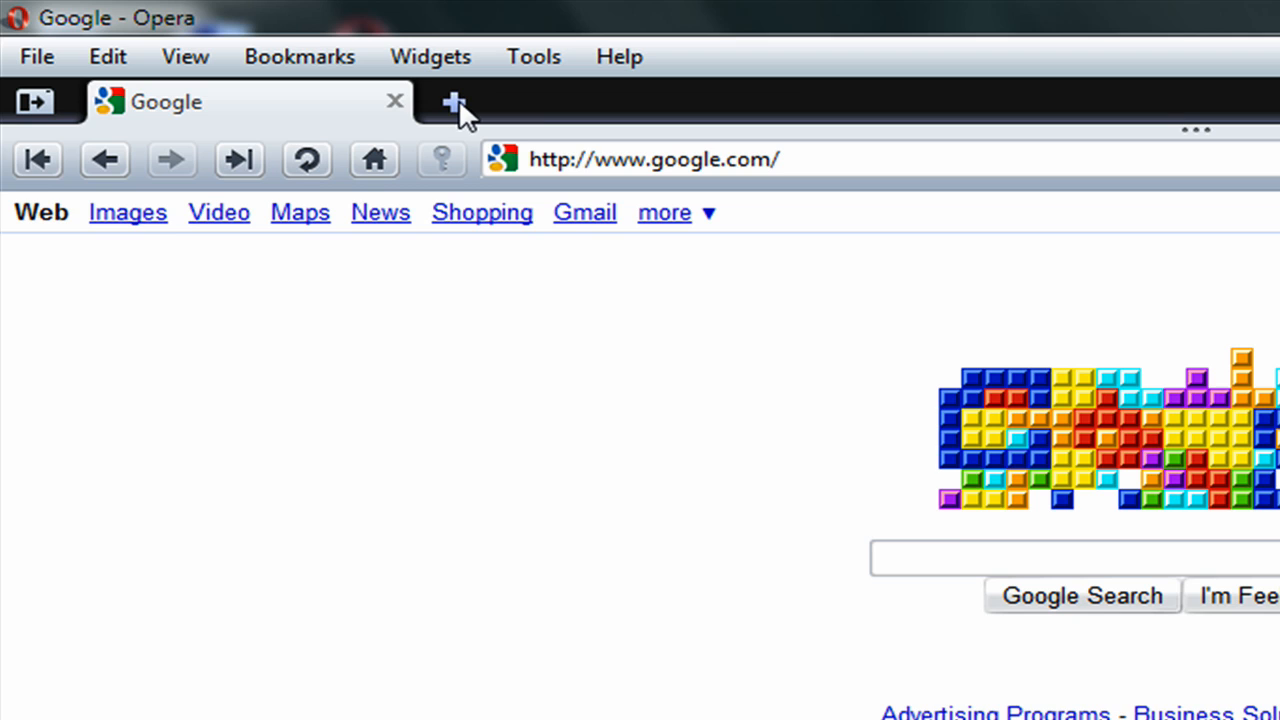
- Open a Speed Dial tab and switch its layout to Normal (3 x 3)
{"action": "left_click", "coordinate": [450, 102]}
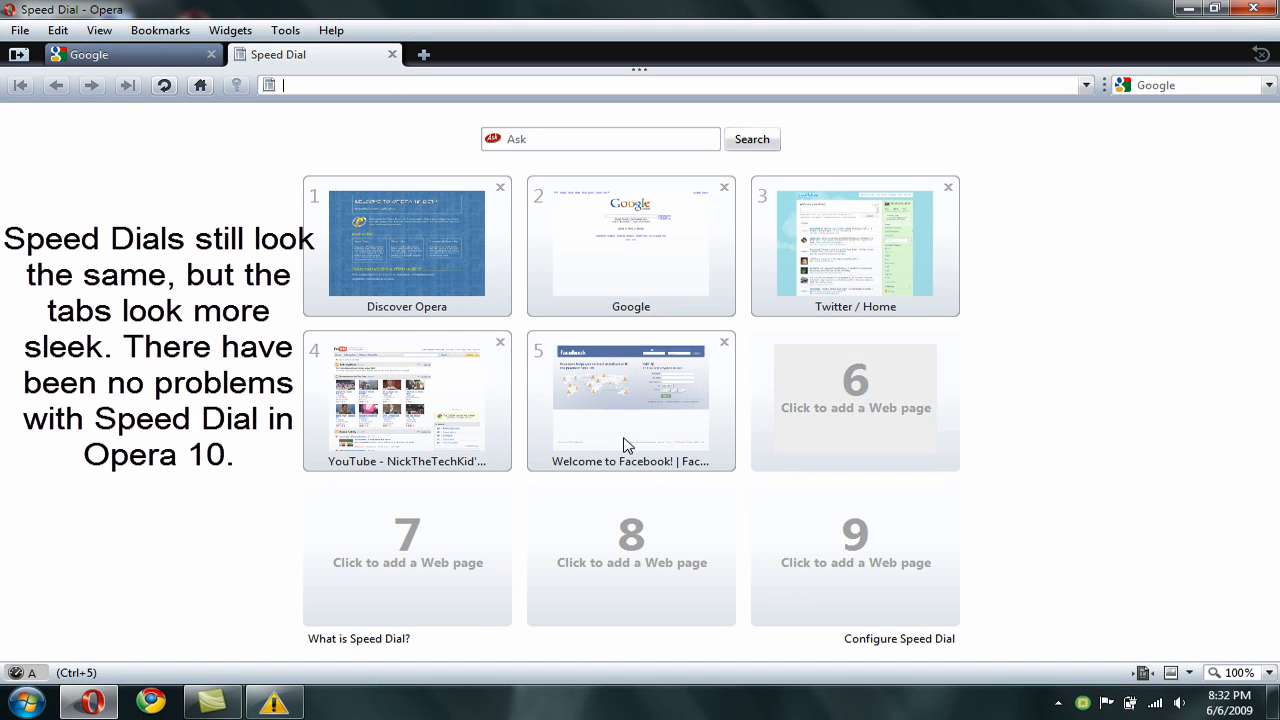
{"action": "mouse_move", "coordinate": [910, 650]}
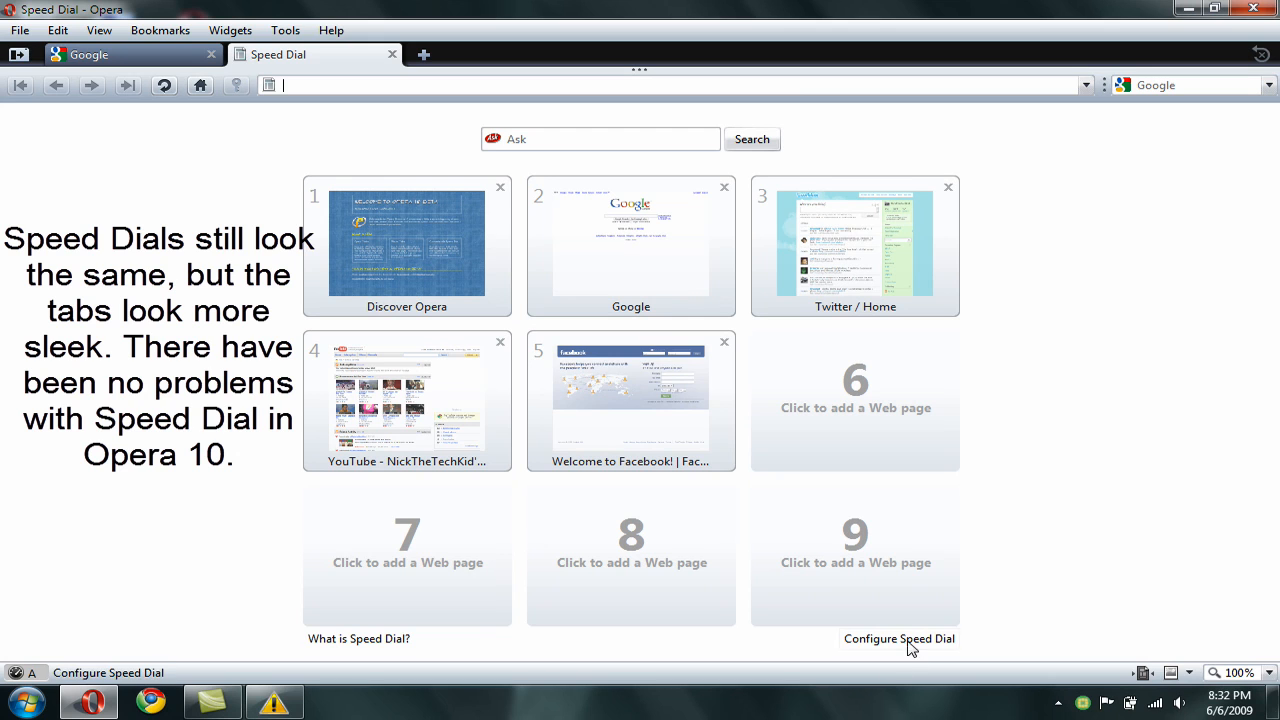
{"action": "left_click", "coordinate": [899, 639]}
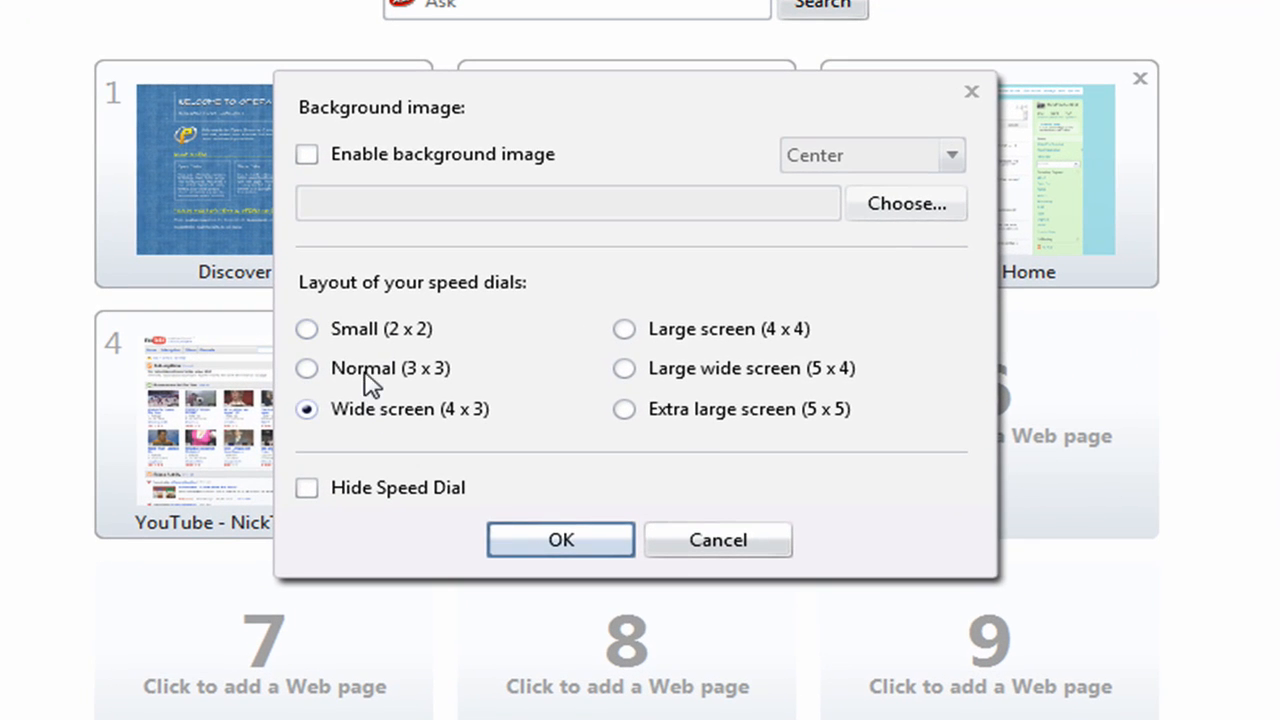
{"action": "left_click", "coordinate": [307, 368]}
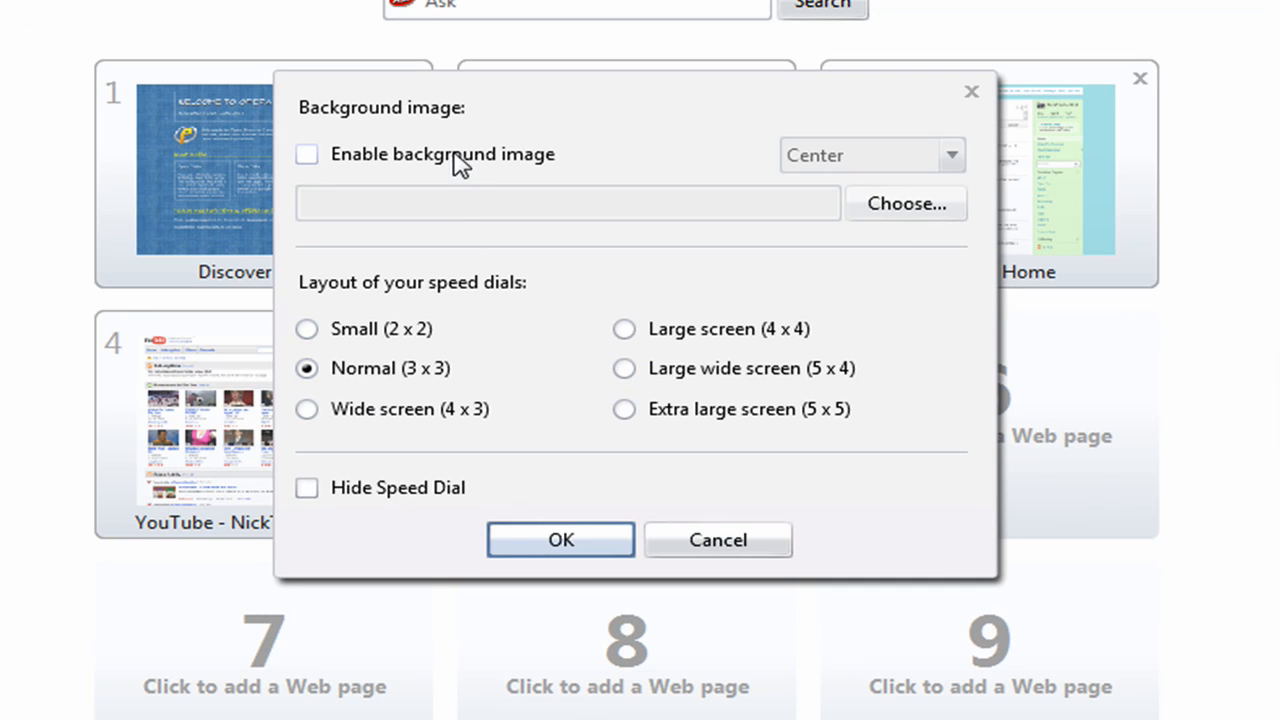
{"action": "left_click", "coordinate": [560, 539]}
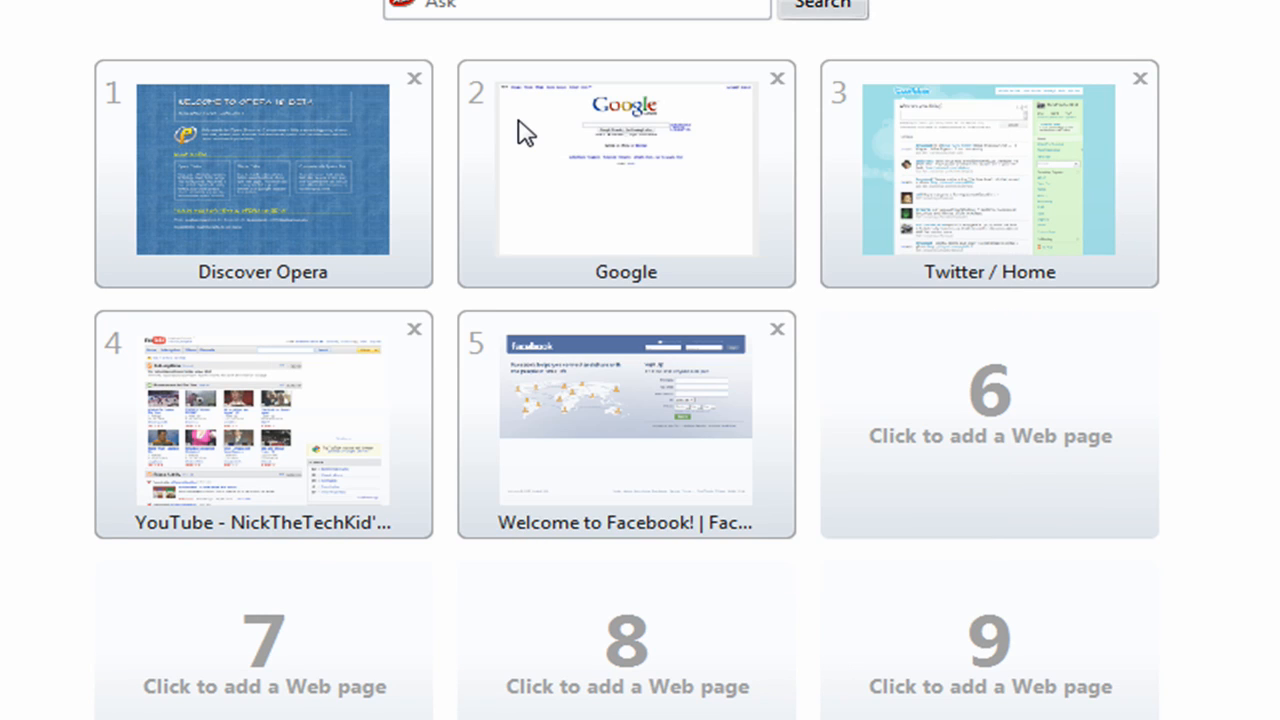
{"action": "mouse_move", "coordinate": [526, 133]}
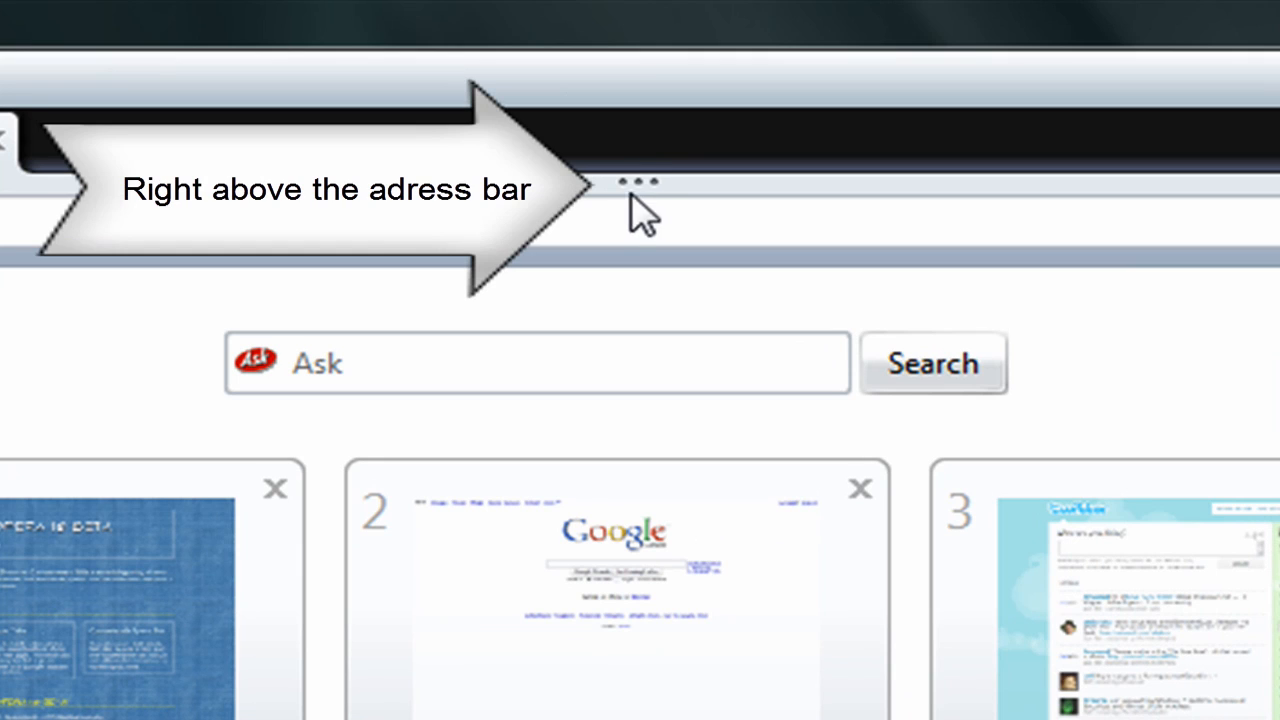
{"action": "mouse_move", "coordinate": [632, 187]}
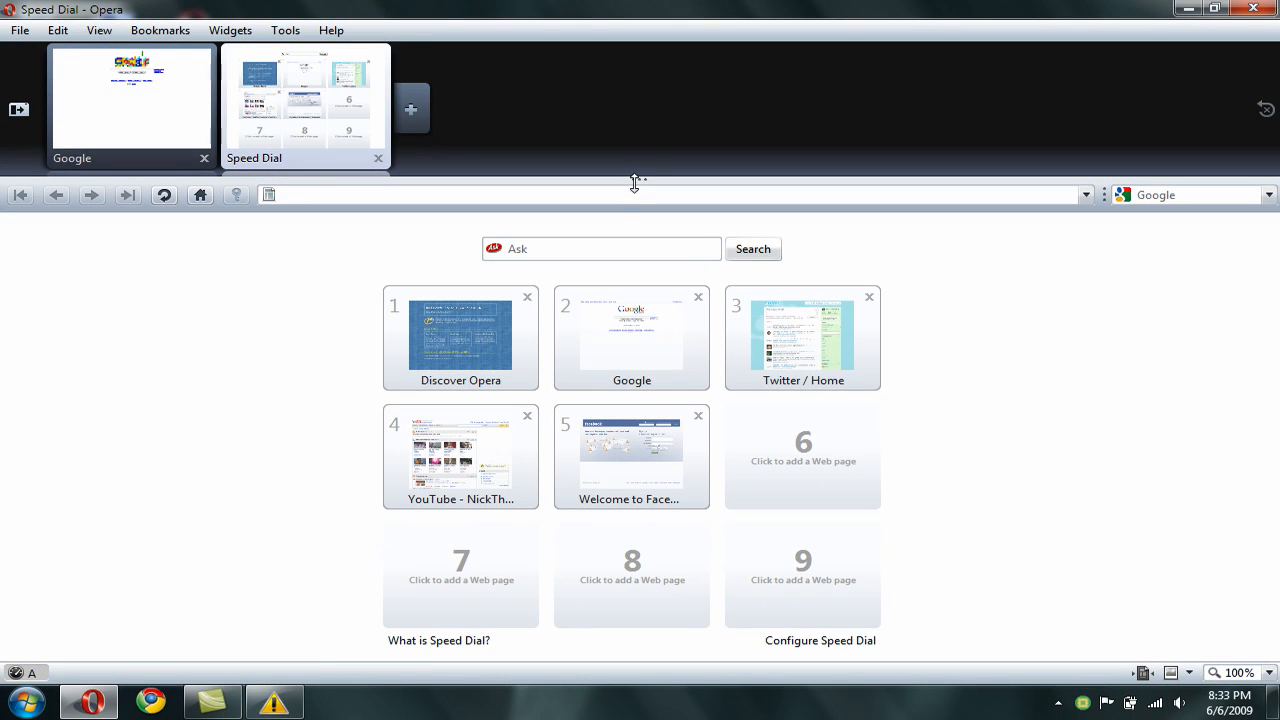
{"action": "mouse_move", "coordinate": [597, 632]}
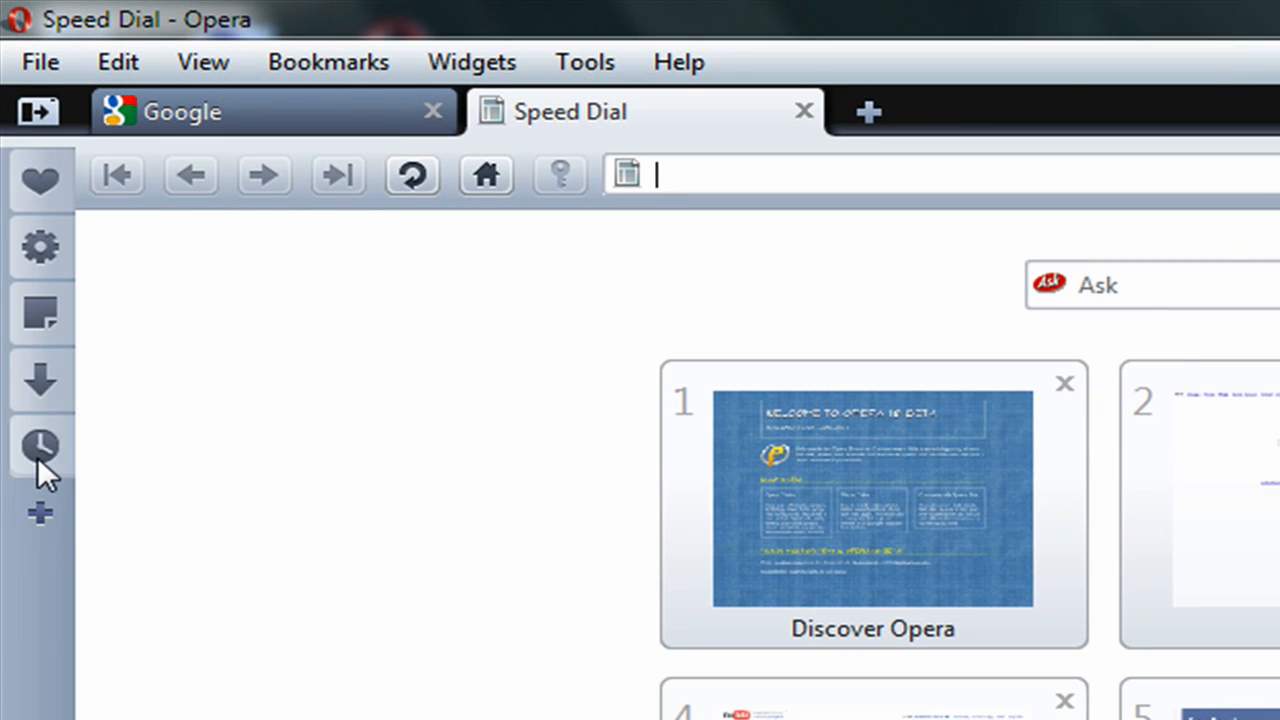
{"action": "mouse_move", "coordinate": [40, 315]}
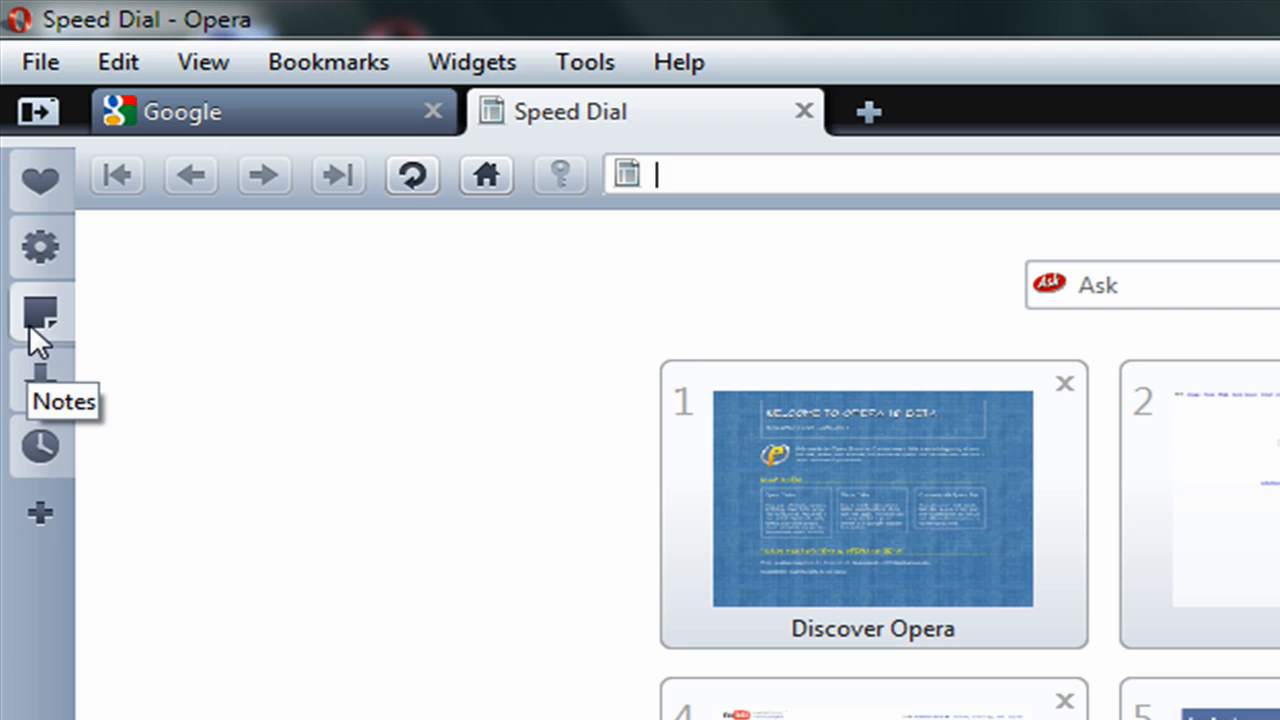
{"action": "mouse_move", "coordinate": [40, 185]}
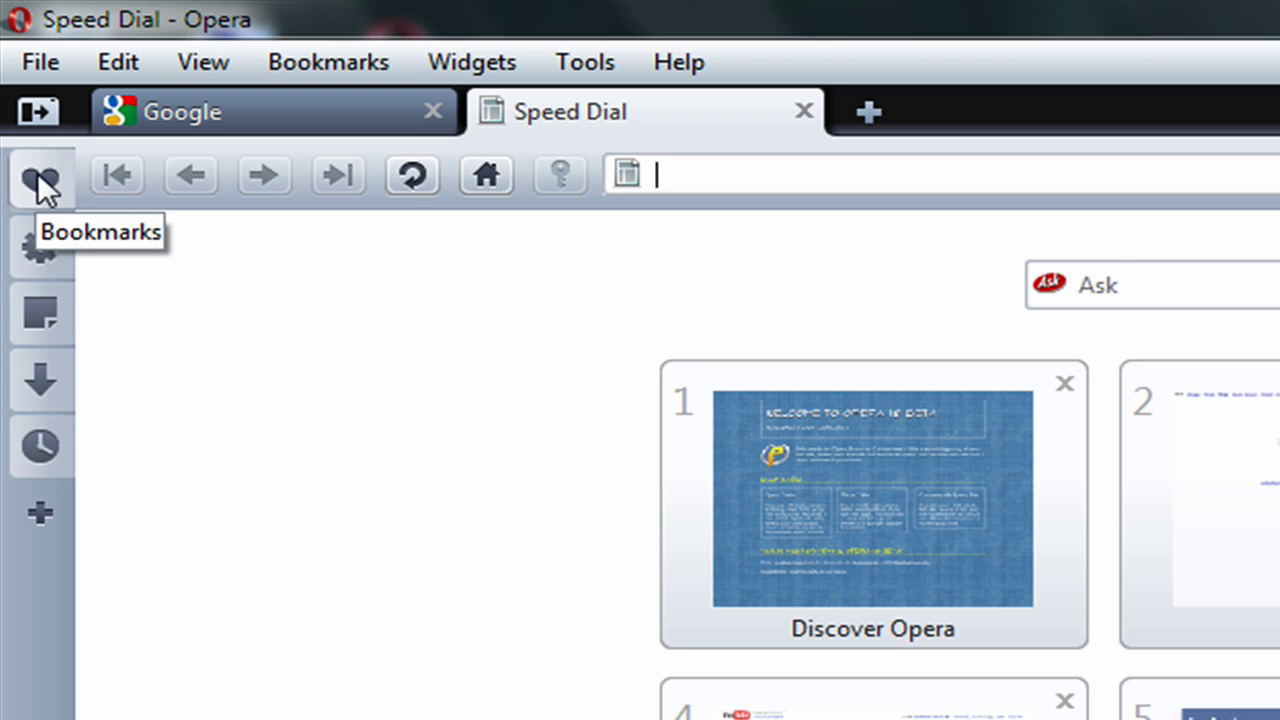
{"action": "mouse_move", "coordinate": [40, 510]}
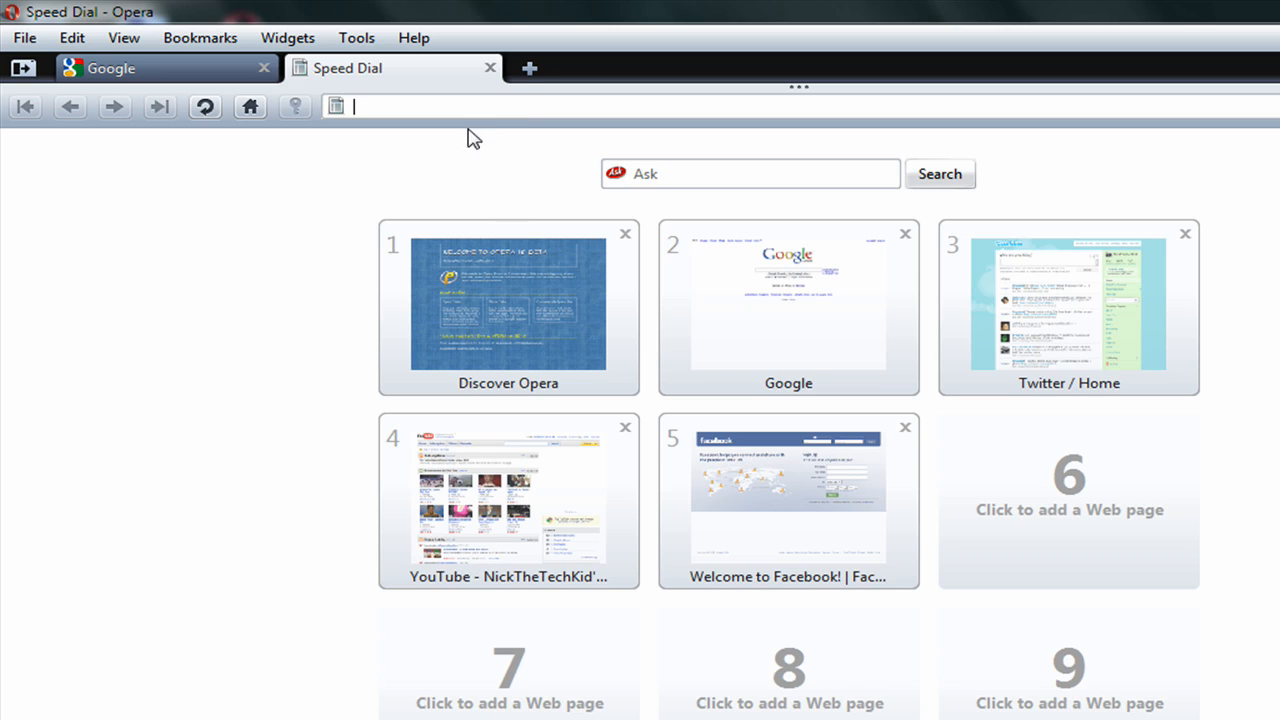
- Go to youtube.com in the Speed Dial tab
{"action": "type", "text": "youtube.com/"}
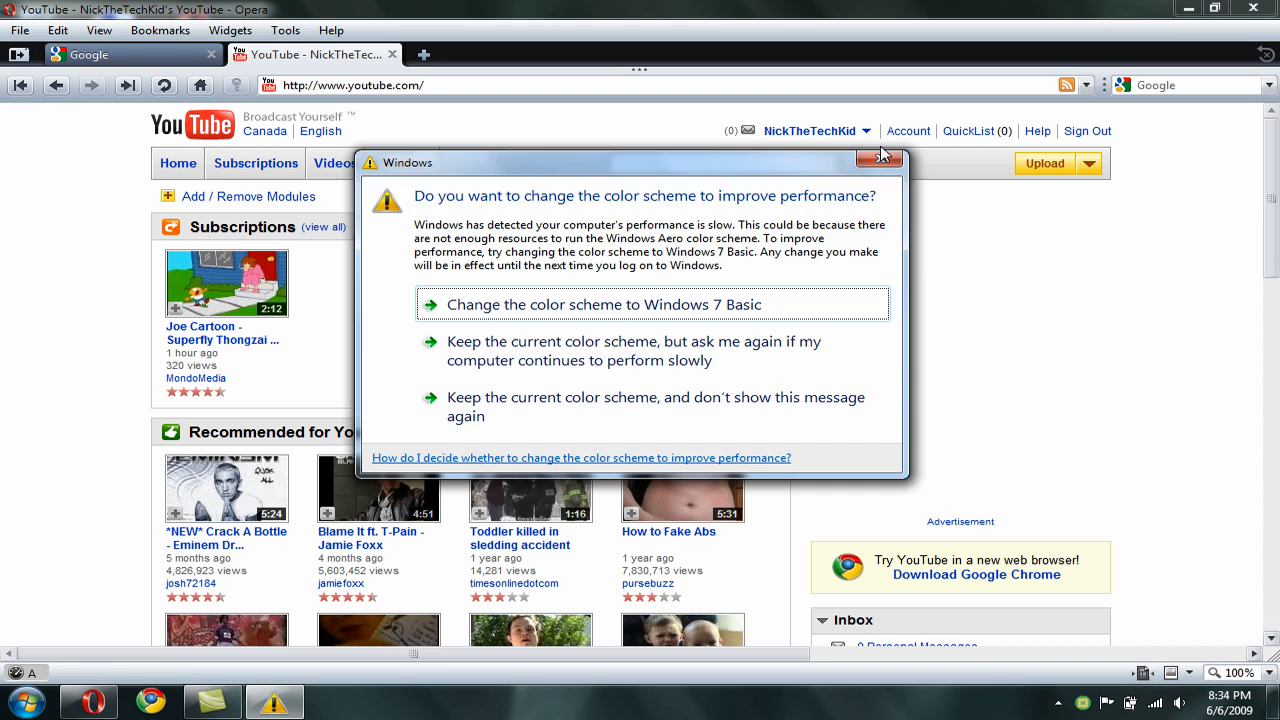
- Dismiss the Windows colour-scheme performance warning over YouTube
{"action": "left_click", "coordinate": [876, 157]}
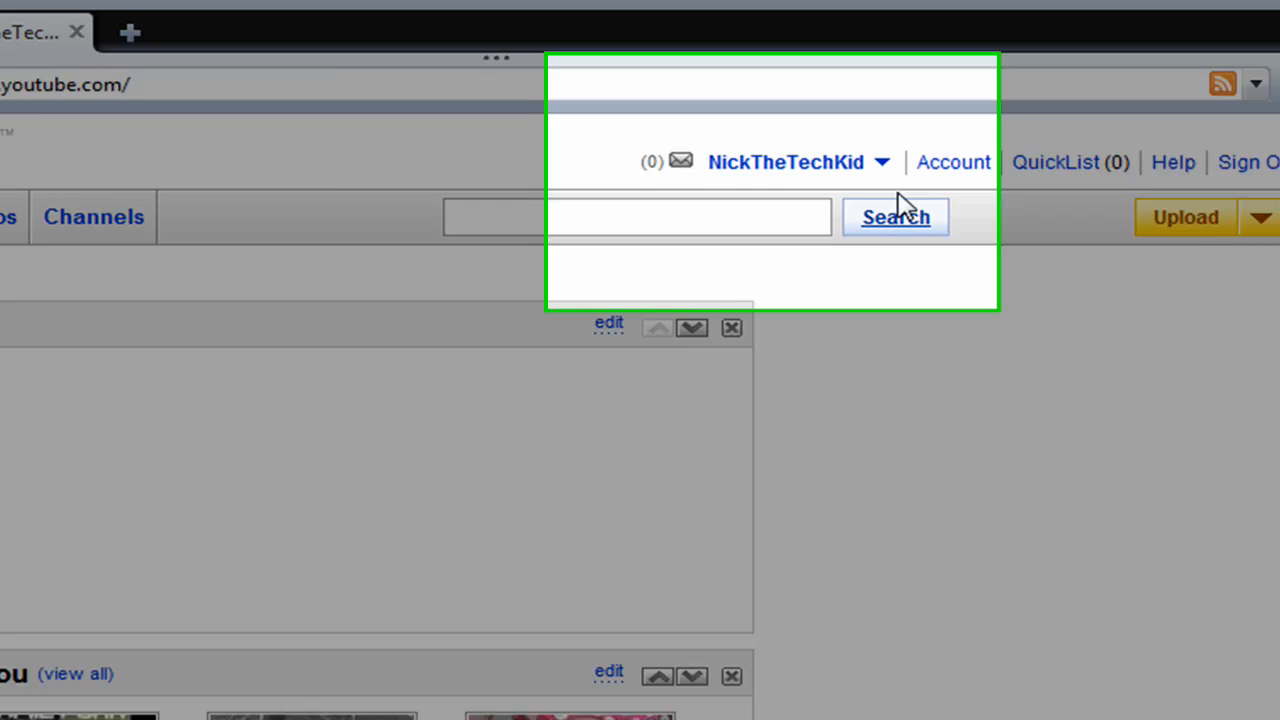
- Expand the YouTube account menu showing My Videos, then close it
{"action": "left_click", "coordinate": [776, 161]}
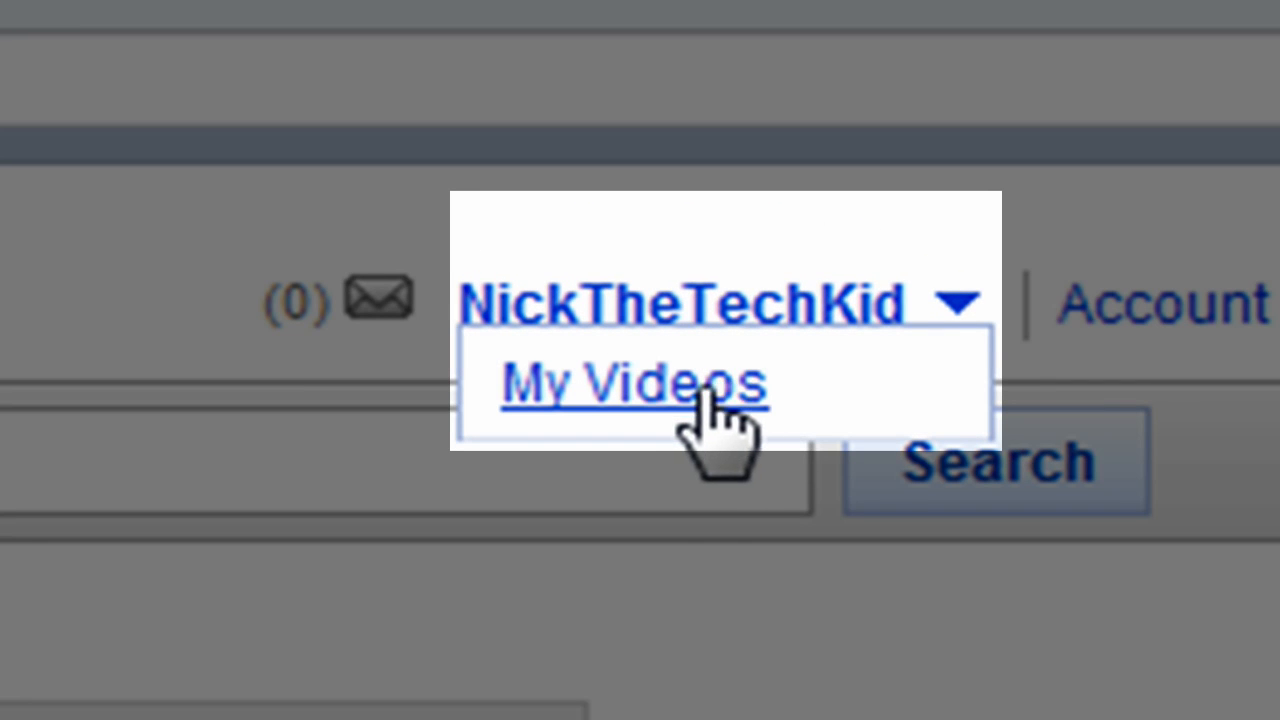
{"action": "left_click", "coordinate": [640, 385]}
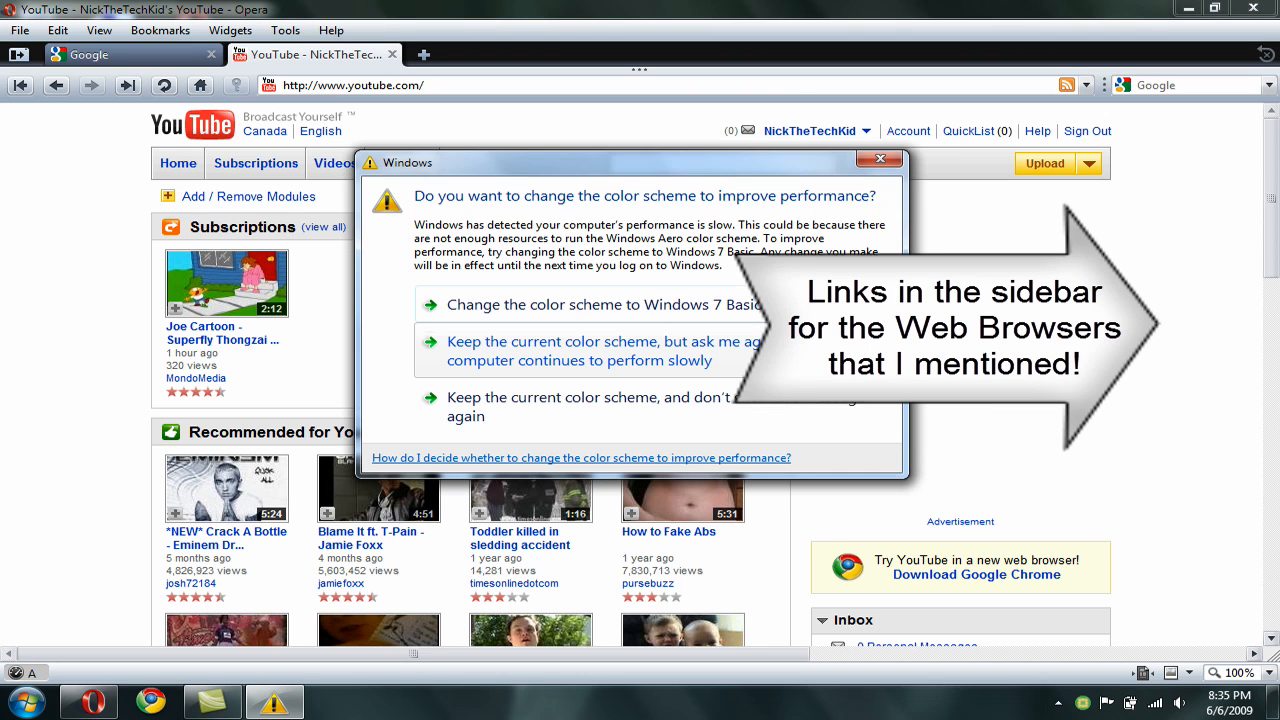
- Dismiss the colour-scheme warning and open Help > Report a Site Problem
{"action": "left_click", "coordinate": [878, 159]}
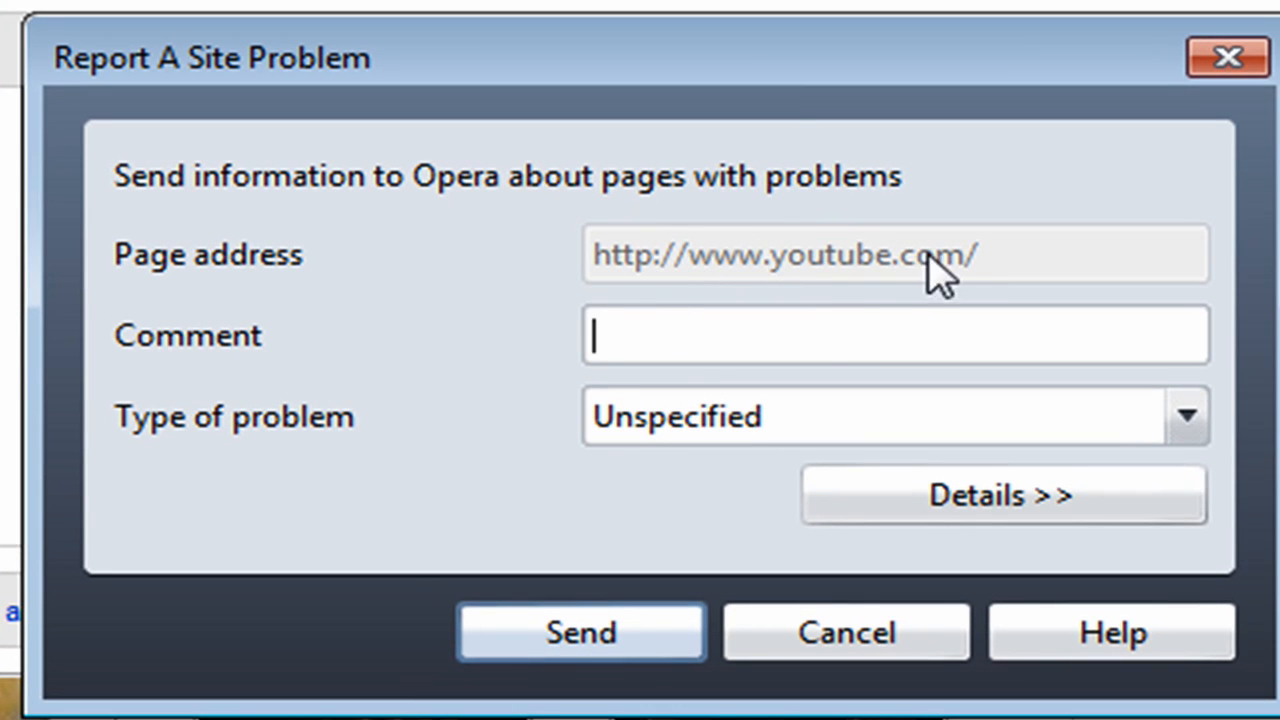
{"action": "mouse_move", "coordinate": [902, 327]}
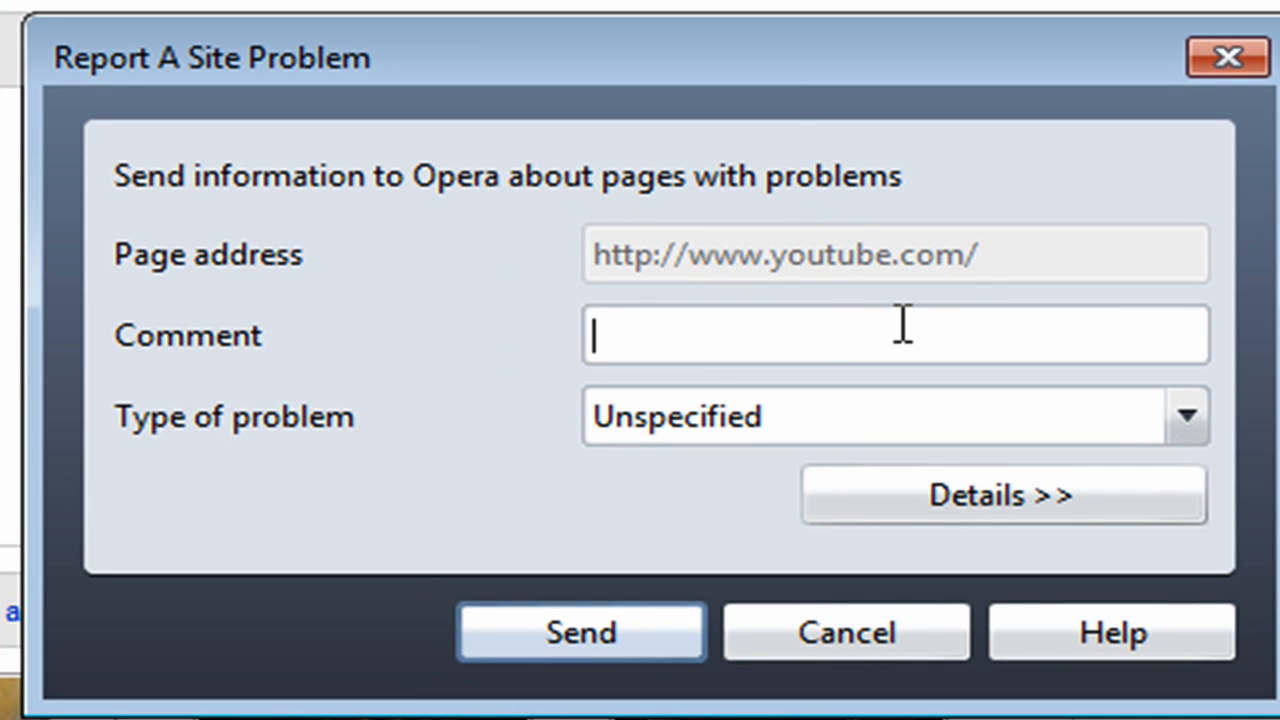
- Send the site report with comment 'Javascript down', type Minor annoyance
{"action": "type", "text": "Java"}
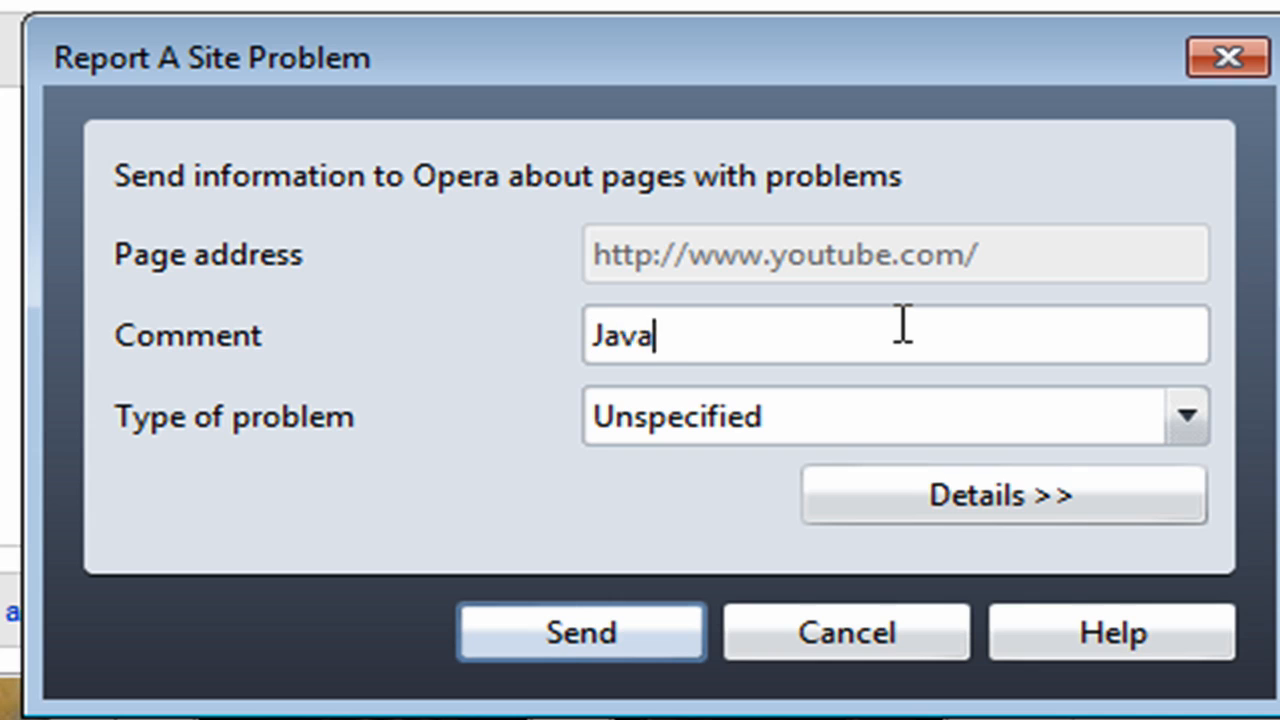
{"action": "type", "text": "script"}
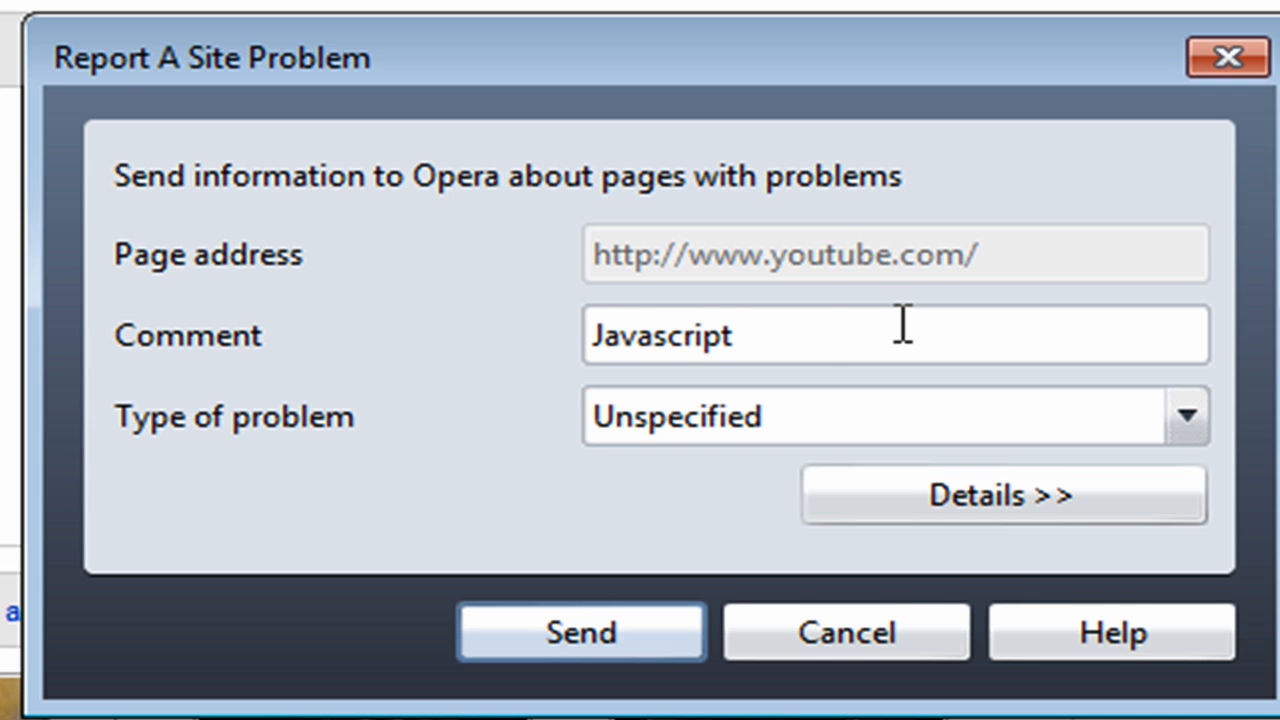
{"action": "left_click", "coordinate": [1189, 416]}
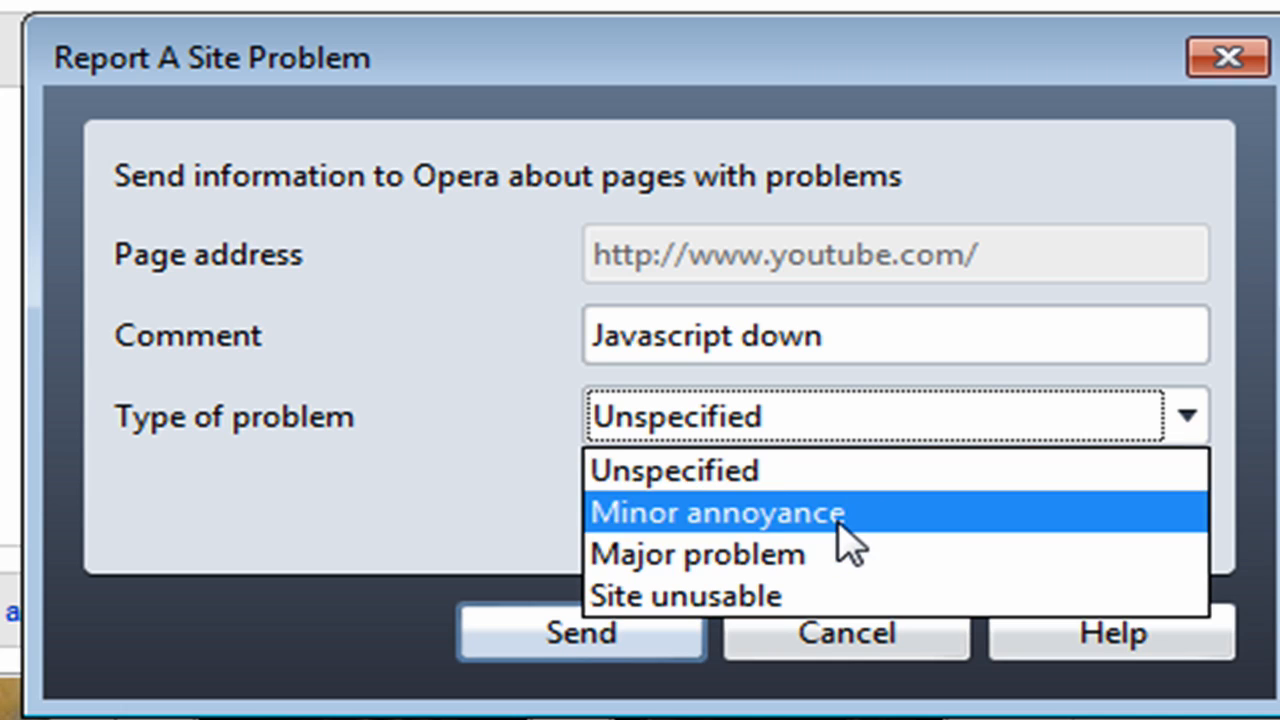
{"action": "left_click", "coordinate": [716, 513]}
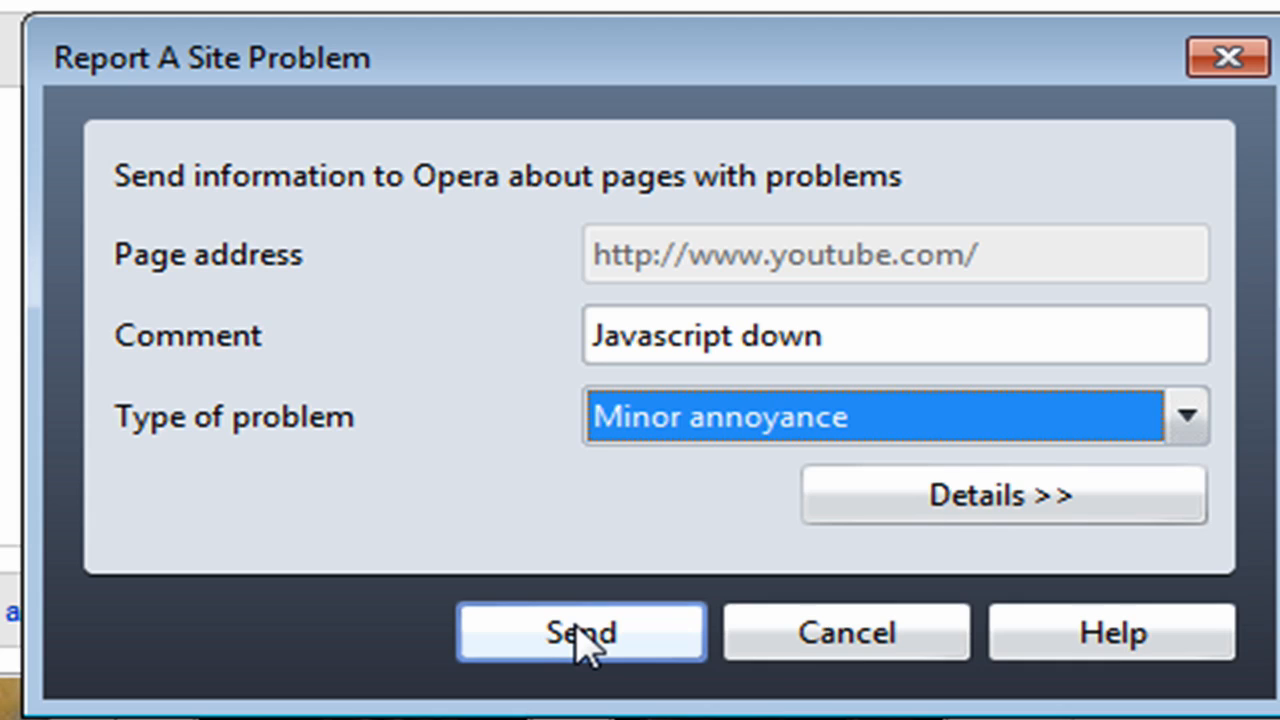
{"action": "left_click", "coordinate": [581, 632]}
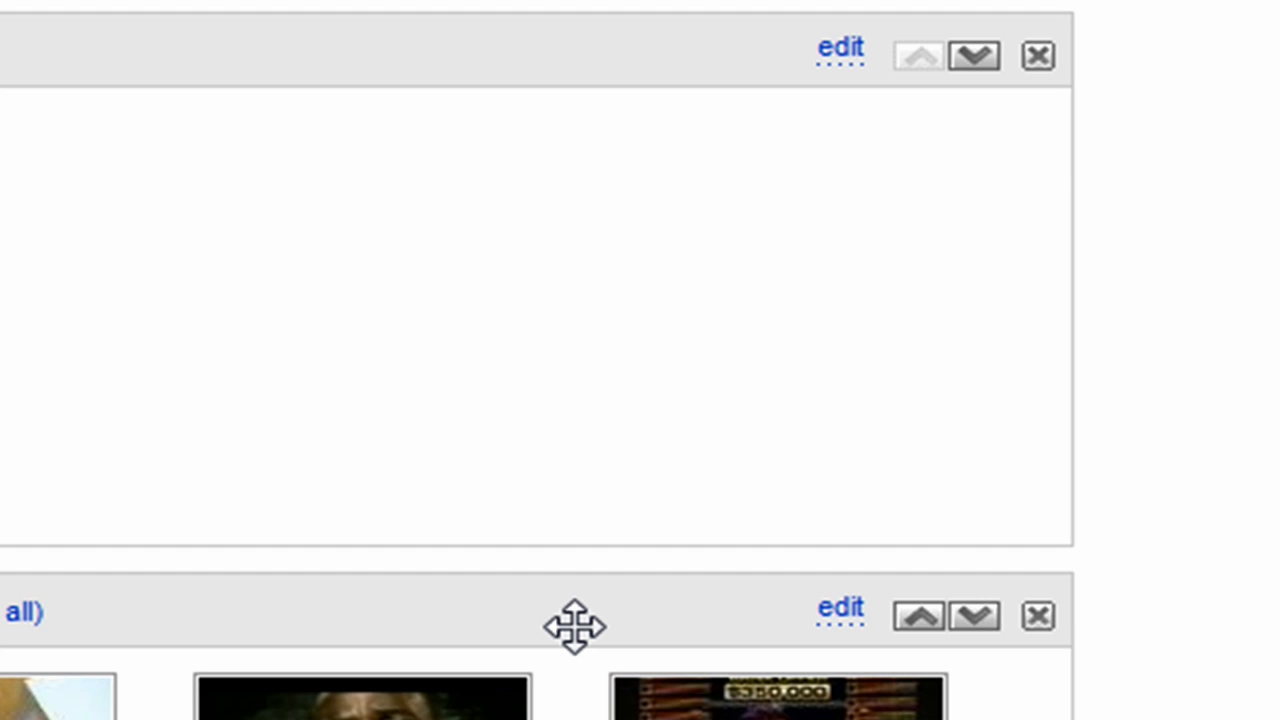